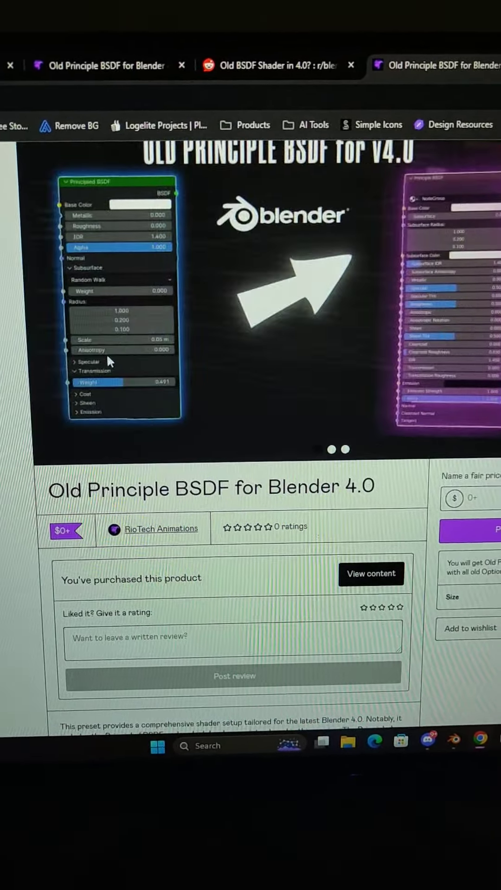
- Switch to the Google Search results for 'old Principle BSDF for Blender 4.0'
scroll(down, 3)
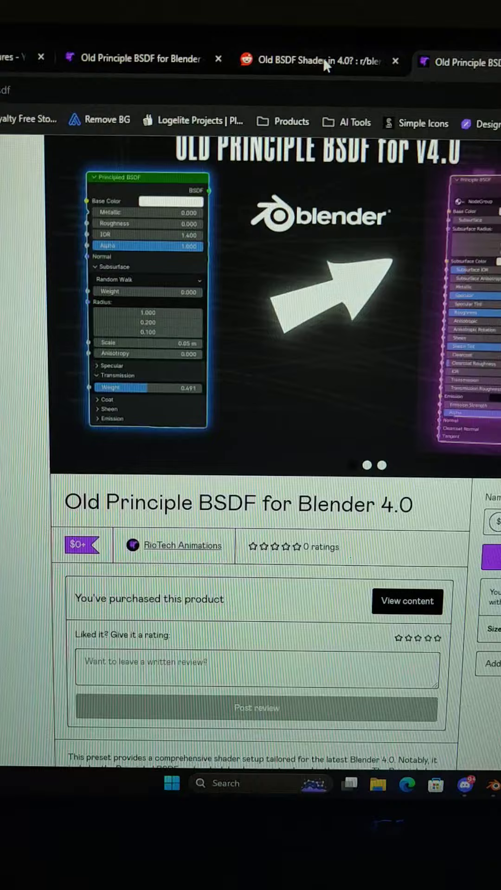
click(318, 62)
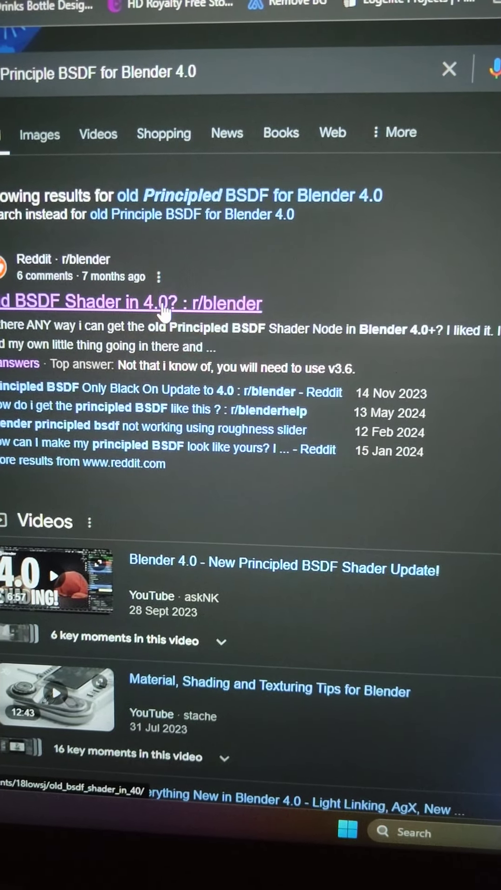
- Open the r/blender thread 'Old BSDF Shader in 4.0?' and scroll to the free Gumroad preset comment
click(131, 303)
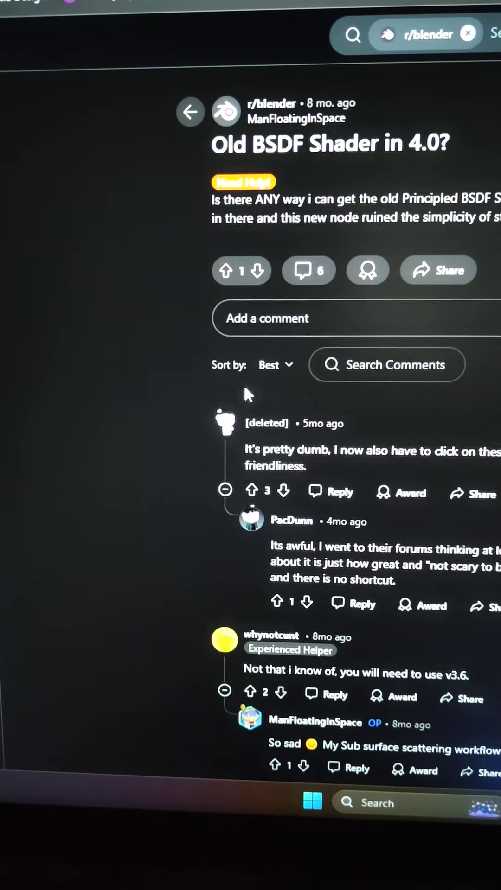
scroll(down, 3)
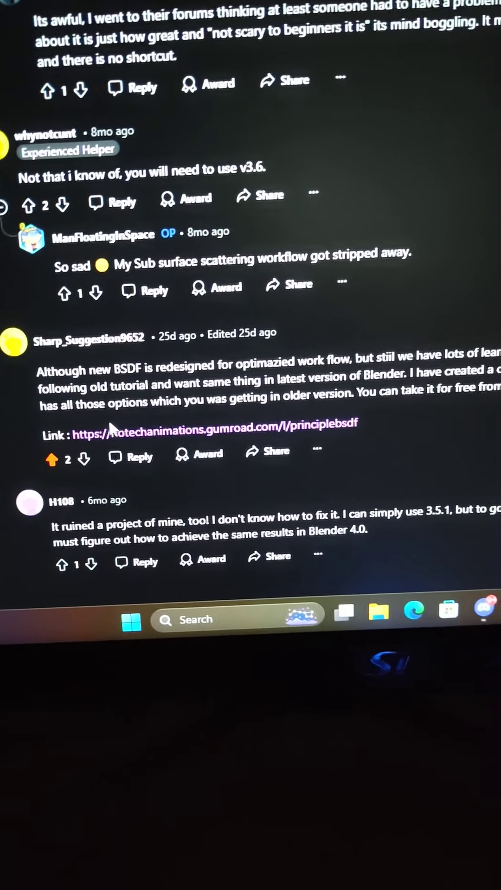
scroll(down, 3)
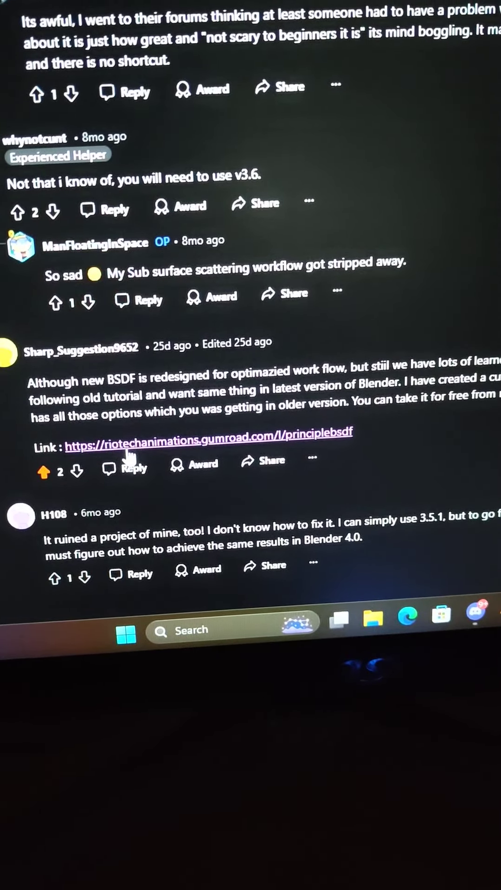
scroll(down, 3)
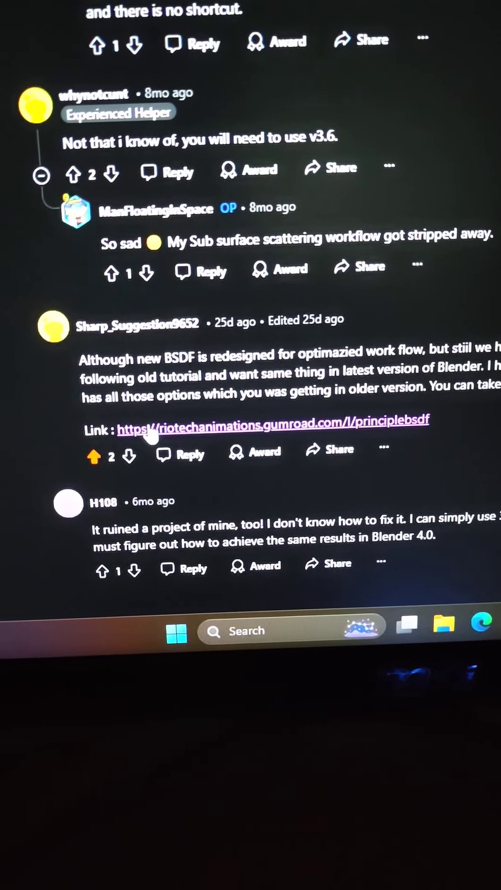